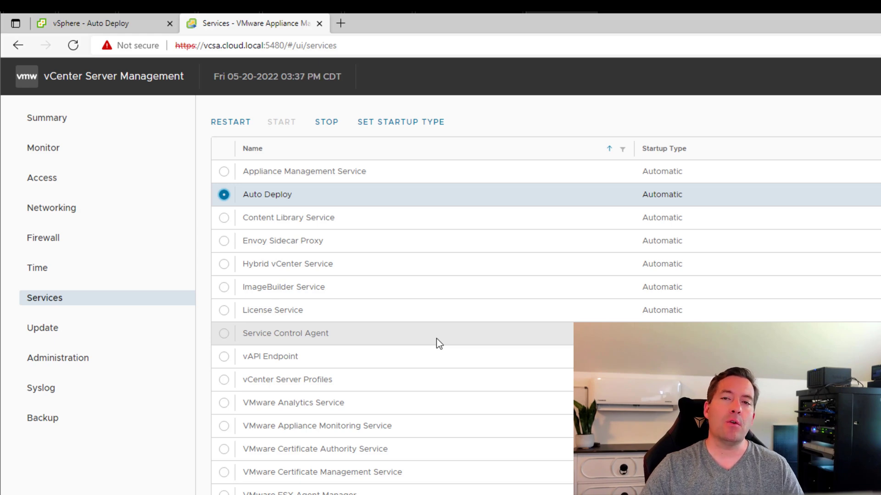
pyautogui.moveTo(288, 219)
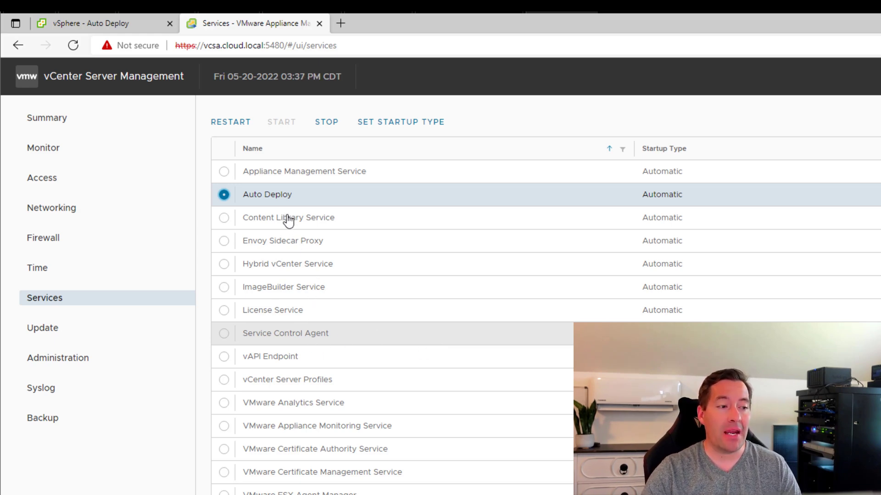
pyautogui.moveTo(57, 297)
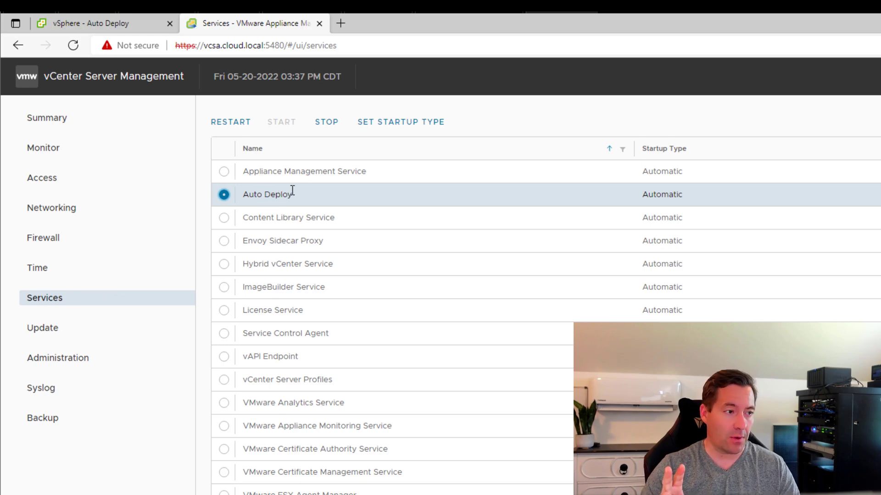
pyautogui.moveTo(309, 240)
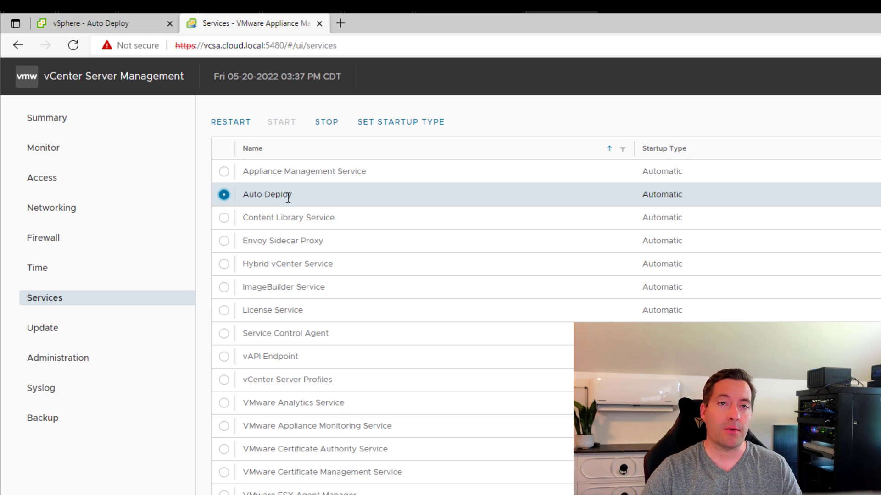
pyautogui.moveTo(226, 290)
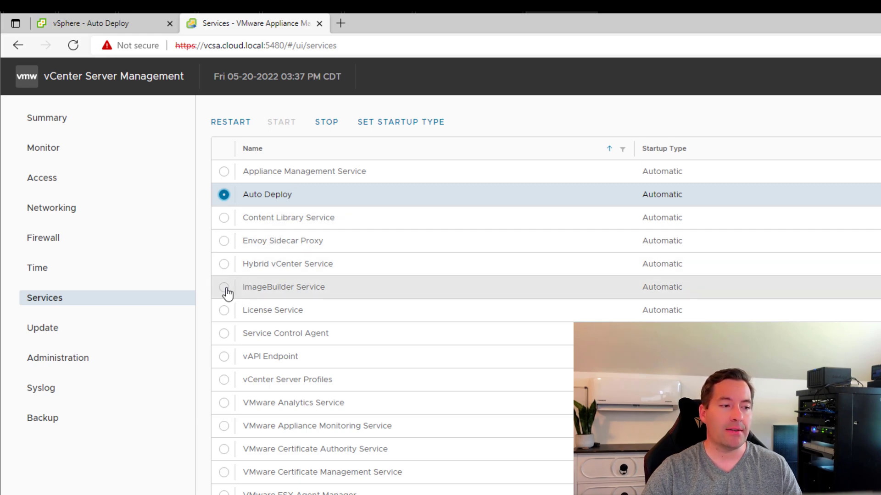
# - Verify the Auto Deploy and ImageBuilder services are running, then return to the vSphere Client Auto Deploy view
pyautogui.click(224, 287)
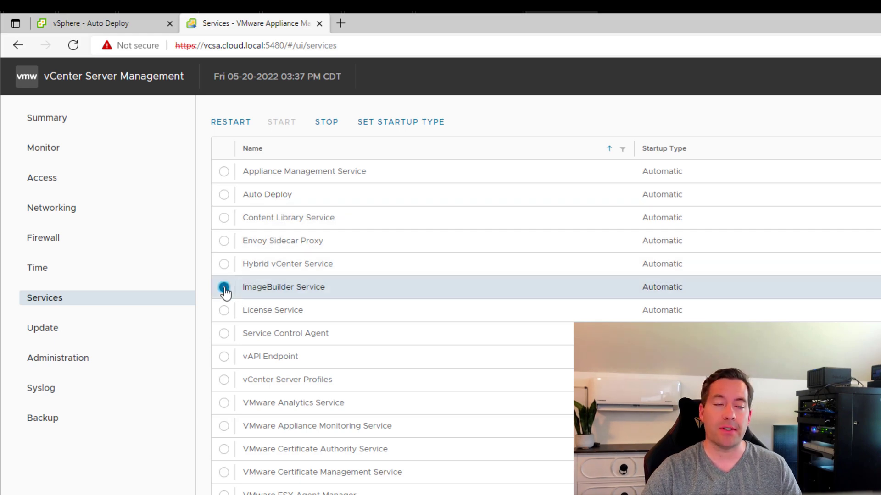
pyautogui.click(224, 194)
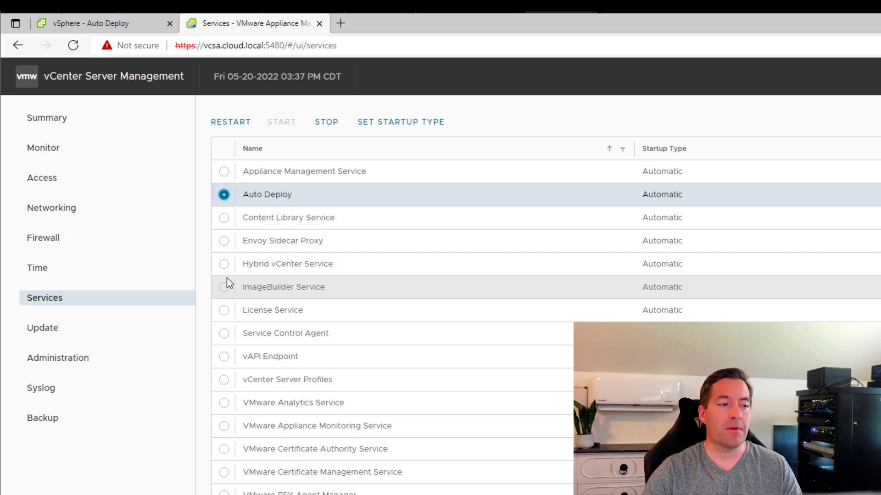
pyautogui.click(224, 287)
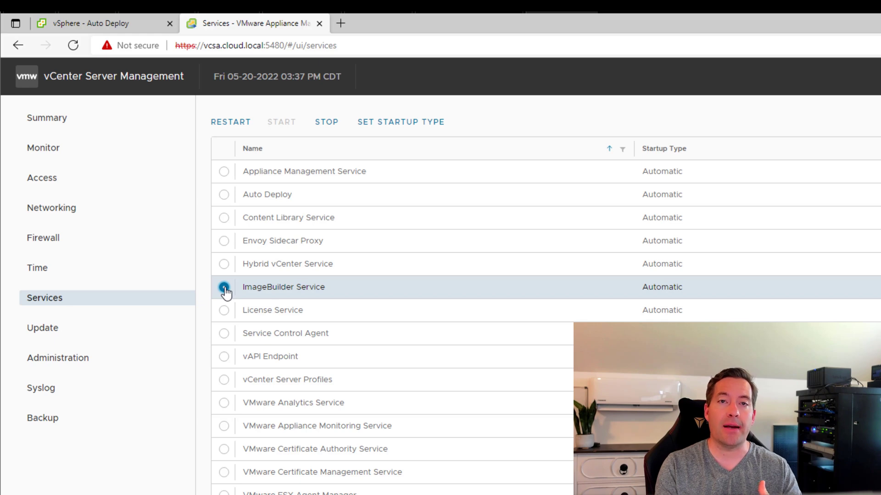
pyautogui.click(90, 23)
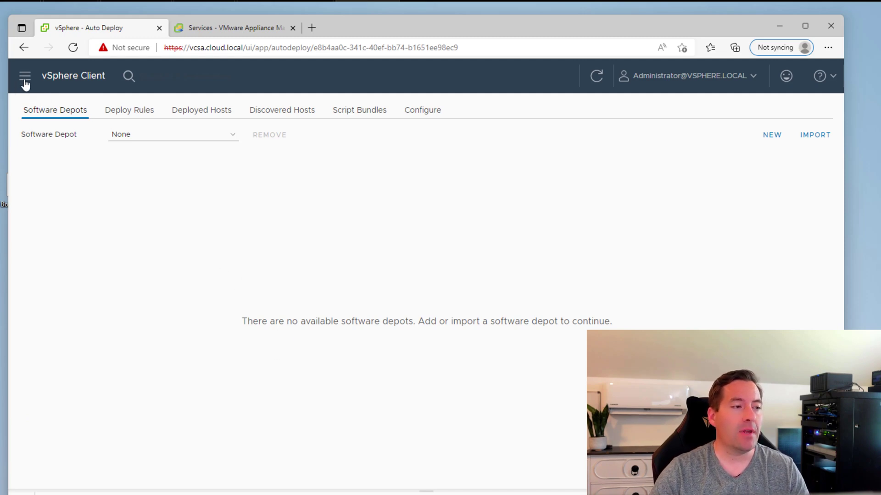
pyautogui.click(25, 76)
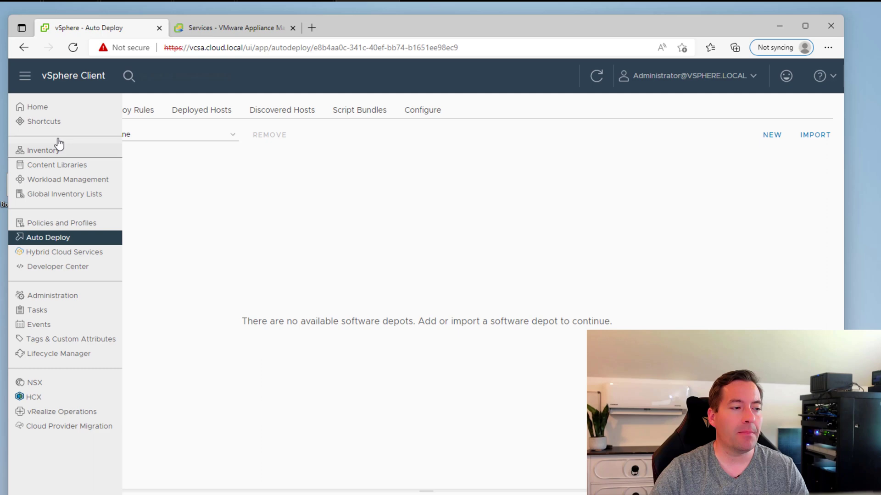
pyautogui.moveTo(47, 227)
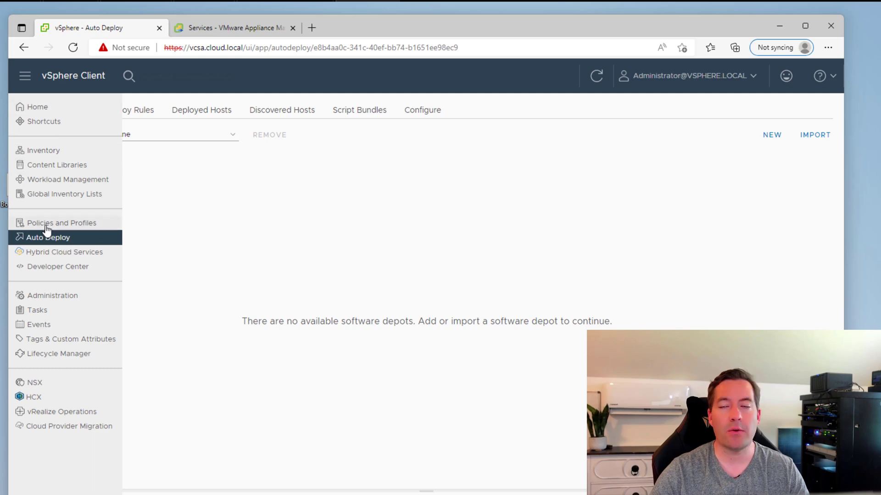
pyautogui.moveTo(45, 228)
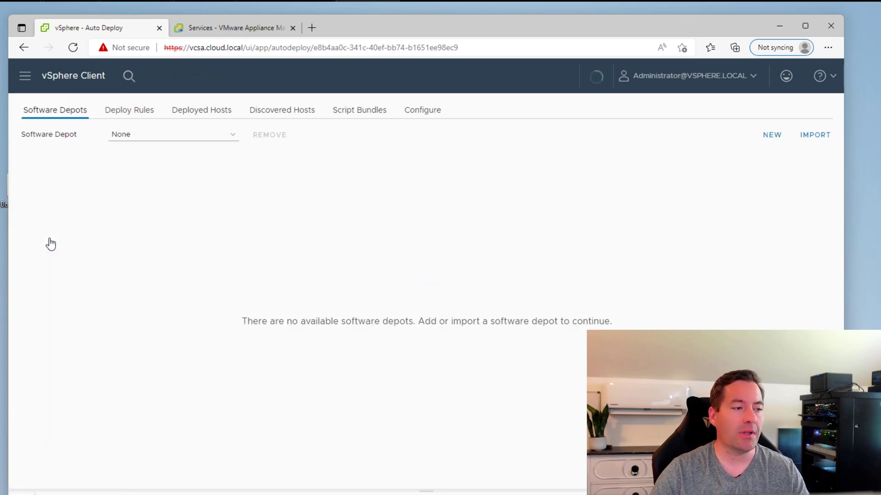
pyautogui.click(771, 134)
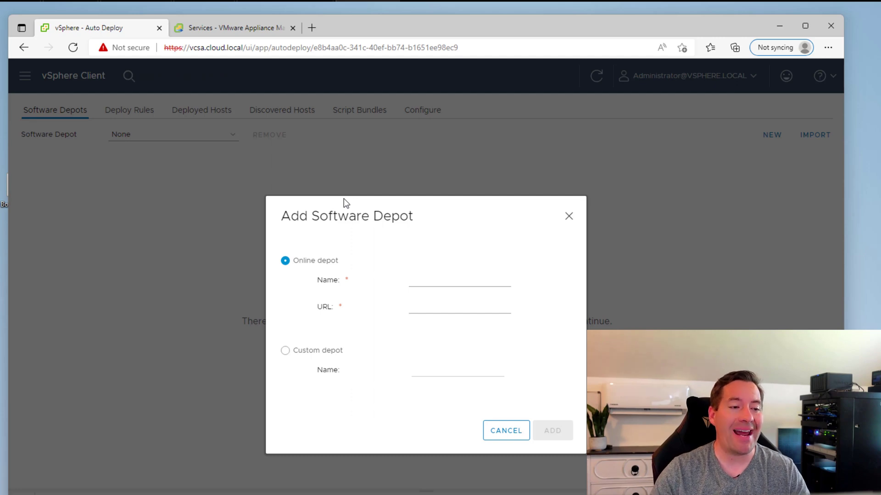
pyautogui.moveTo(287, 358)
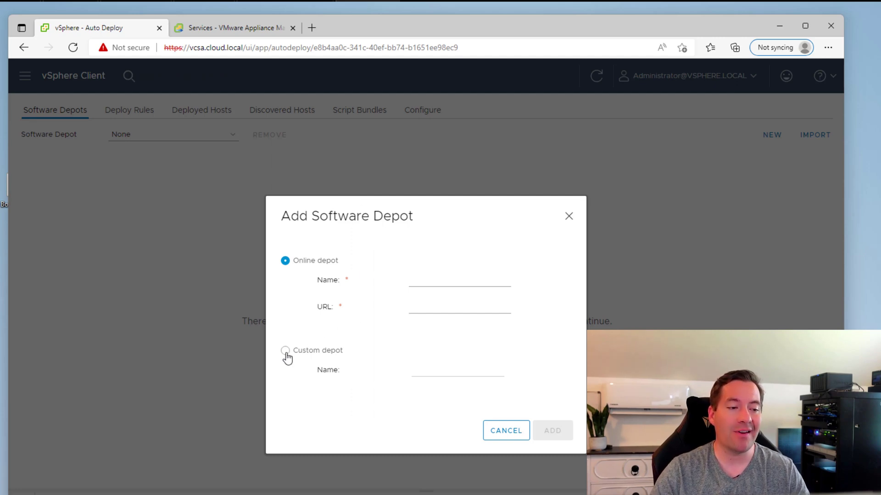
# - Add a Custom depot named CloudLocalDepot
pyautogui.click(285, 350)
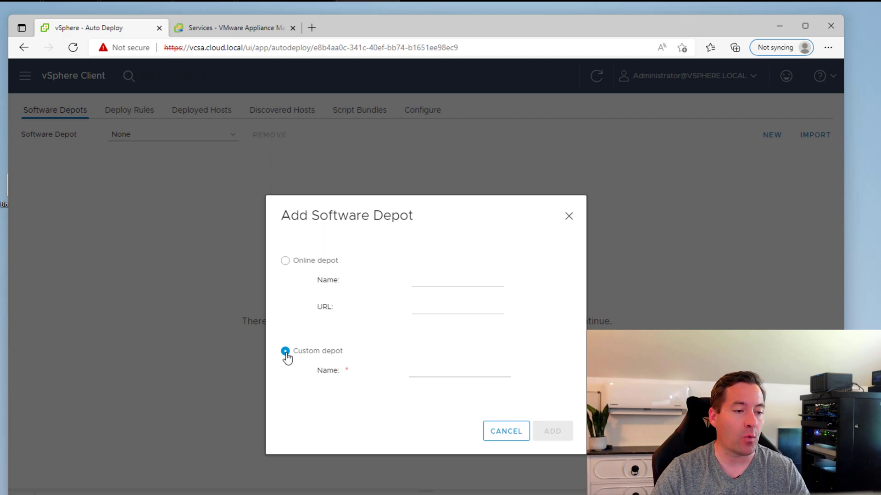
pyautogui.write('C')
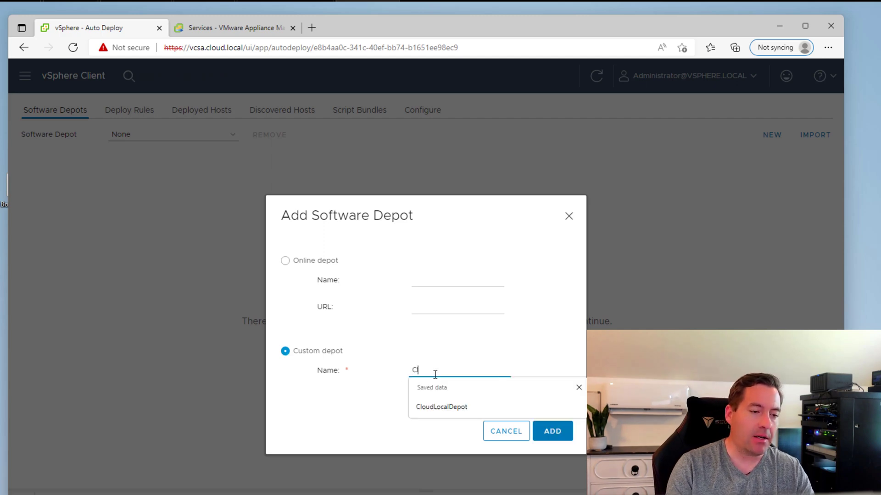
pyautogui.write('loudL')
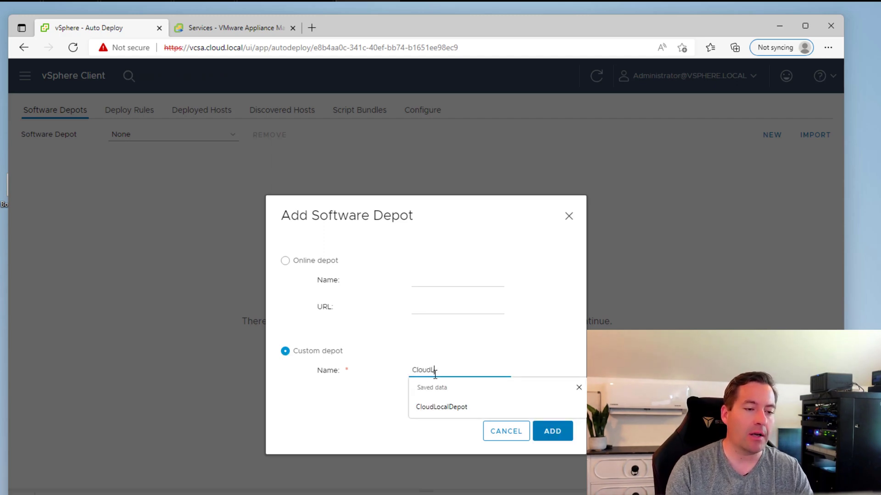
pyautogui.click(442, 407)
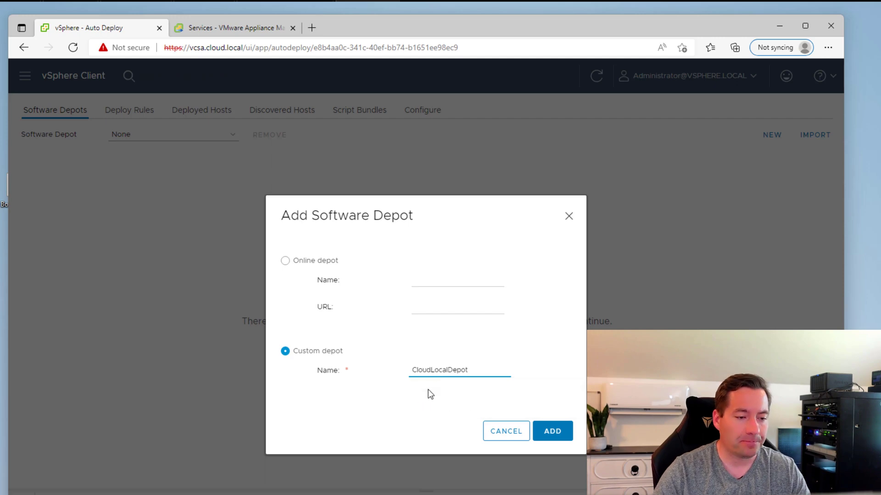
pyautogui.click(552, 431)
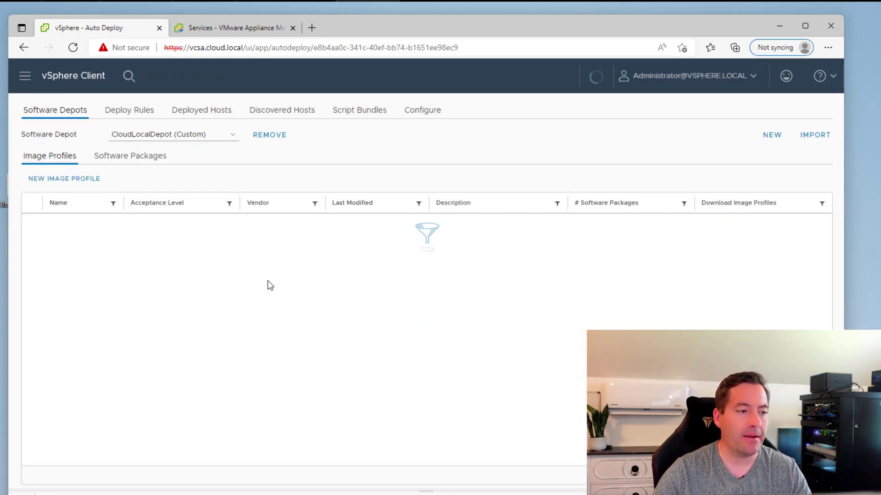
pyautogui.moveTo(156, 203)
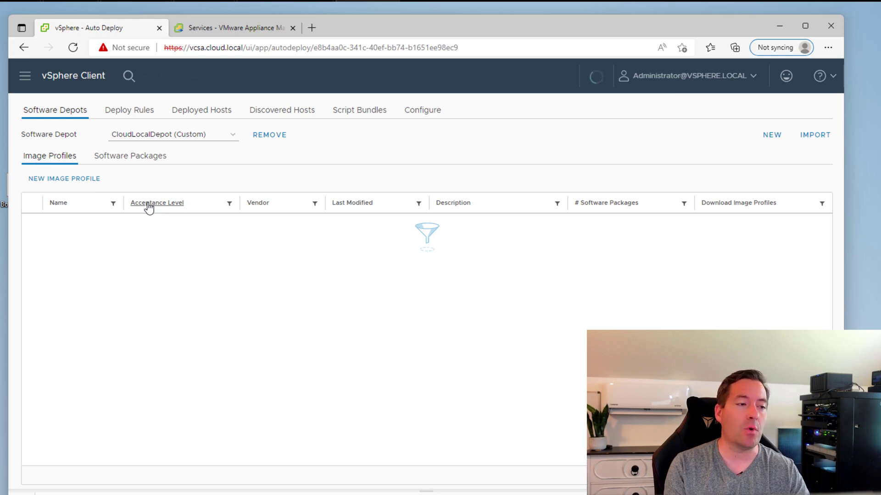
pyautogui.moveTo(835, 144)
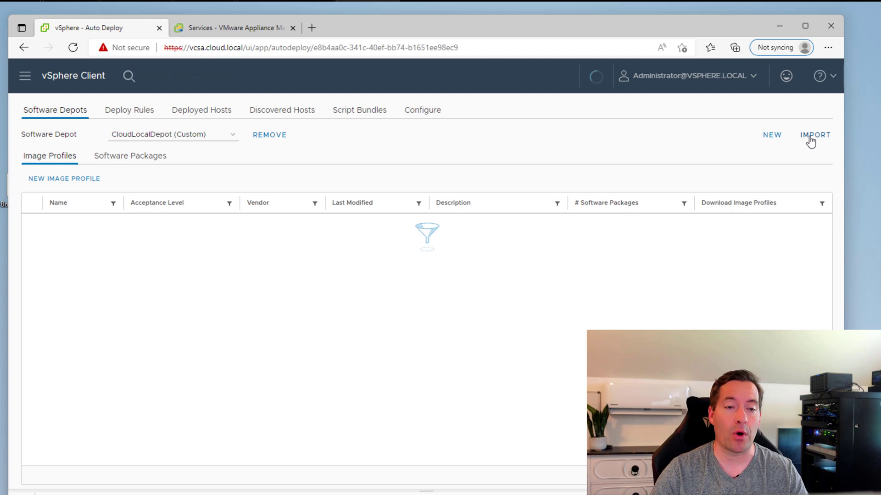
# - Start importing a software depot from the Software Depots view
pyautogui.click(815, 133)
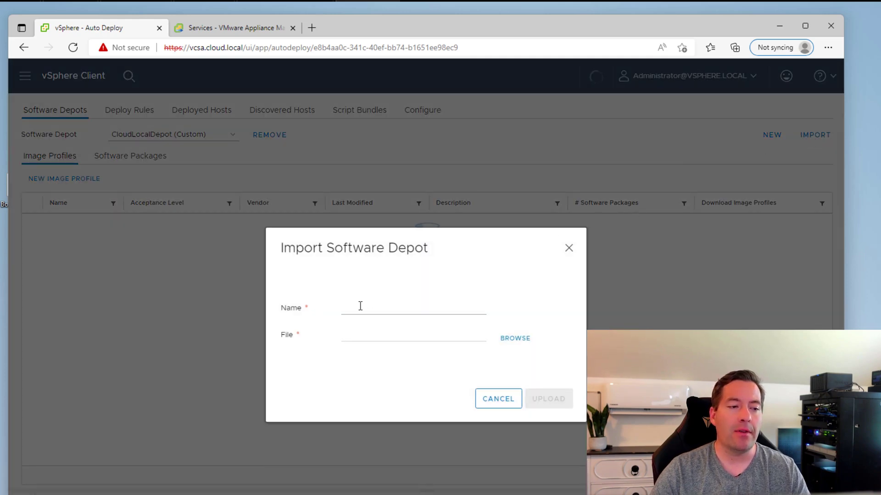
# - Name the imported depot ESXi7.0U3d and browse for its file on the computer
pyautogui.click(394, 308)
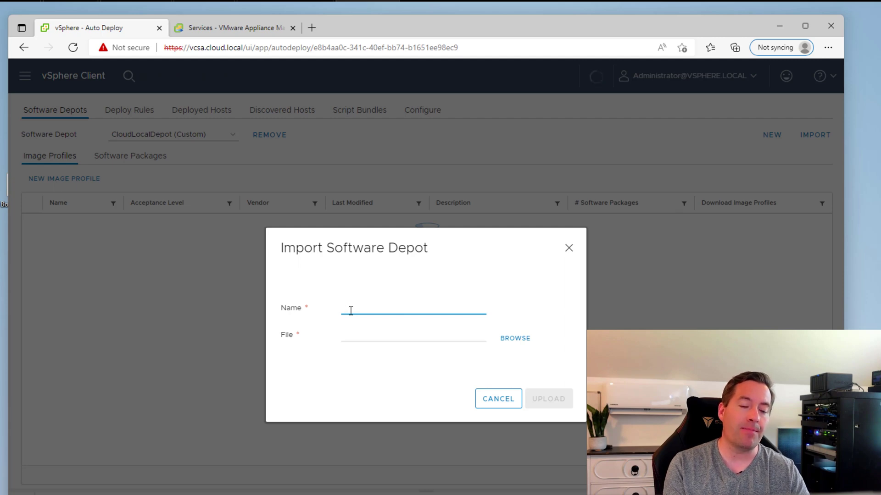
pyautogui.write('ESX')
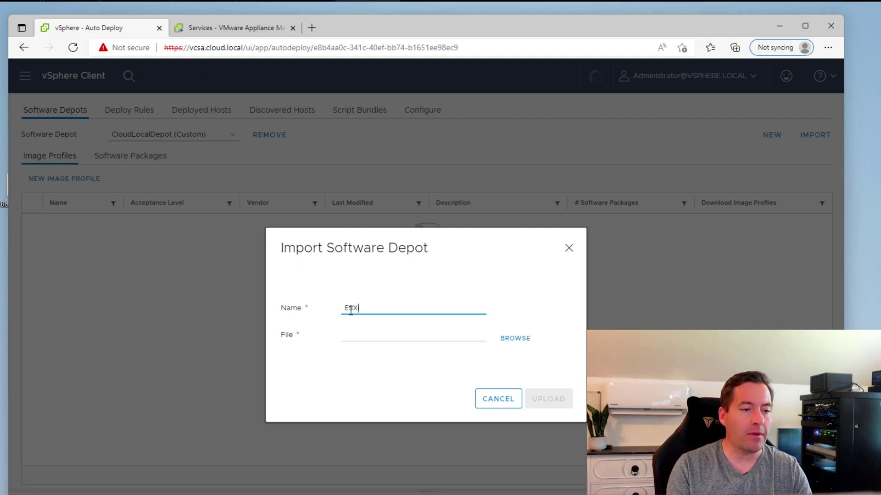
pyautogui.write('i7.0')
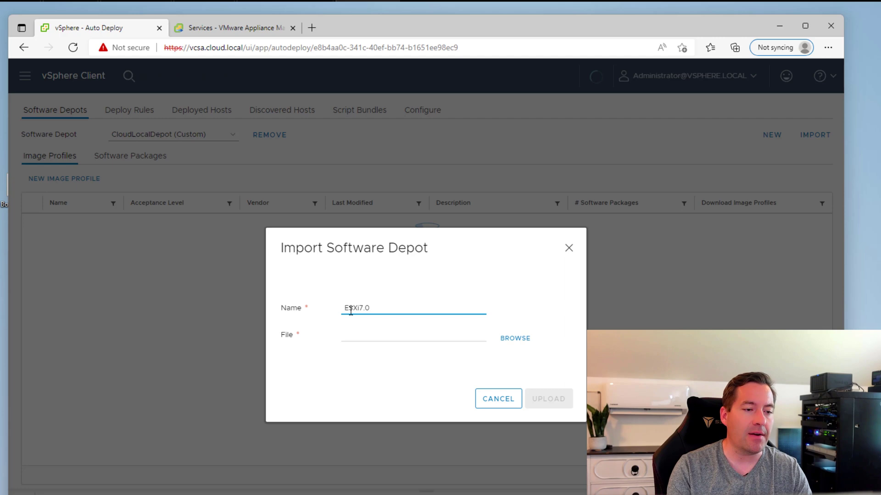
pyautogui.write('U3d')
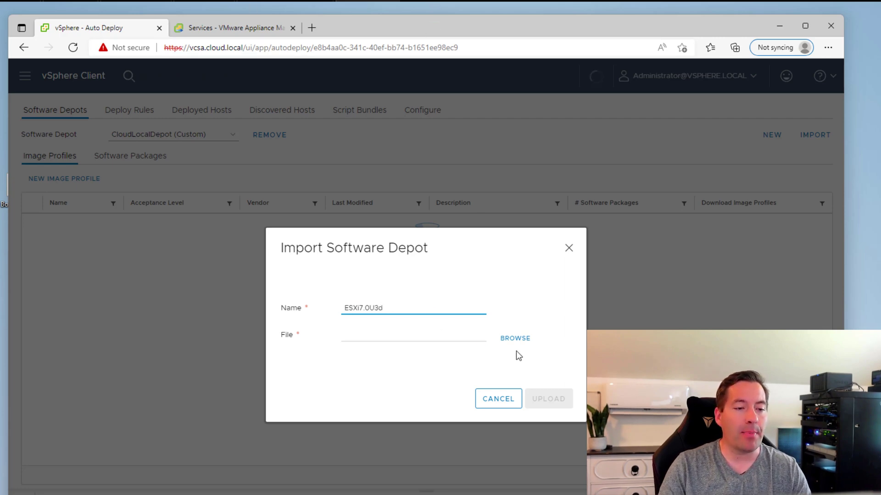
pyautogui.moveTo(508, 338)
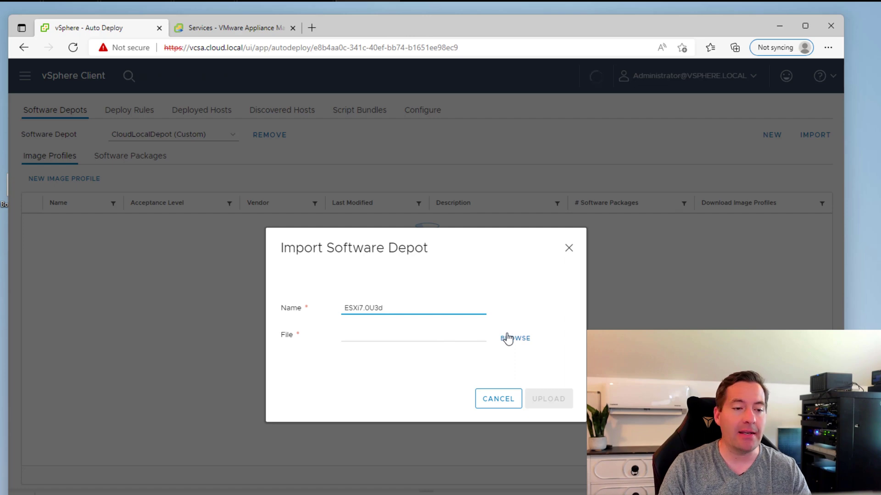
pyautogui.click(514, 338)
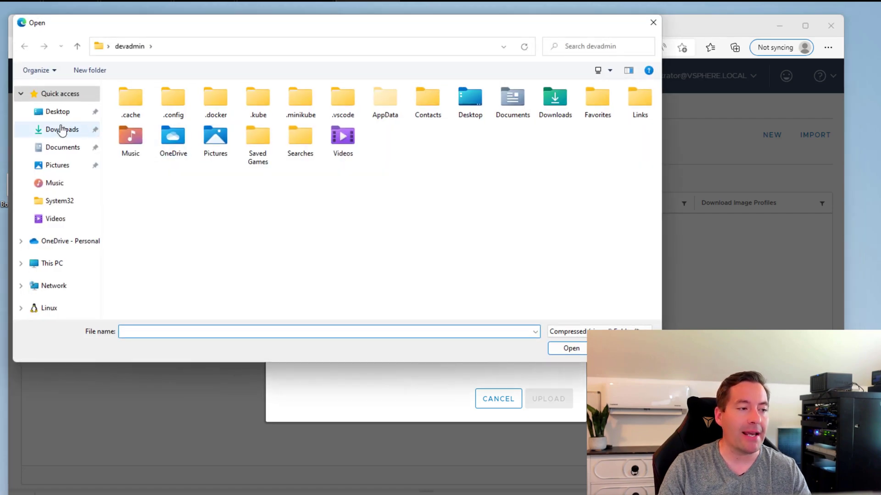
# - Select VMware-ESXi-7.0U3d-19482537-depot.zip from Downloads as the depot file
pyautogui.click(61, 130)
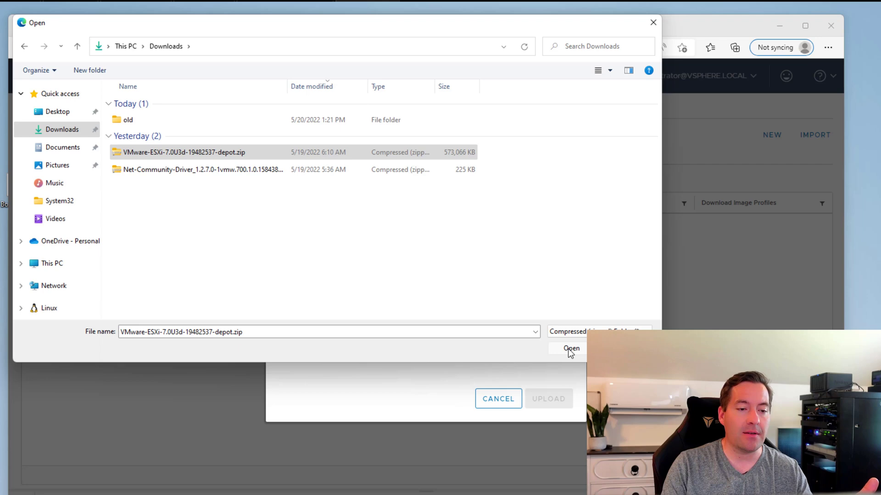
pyautogui.click(571, 348)
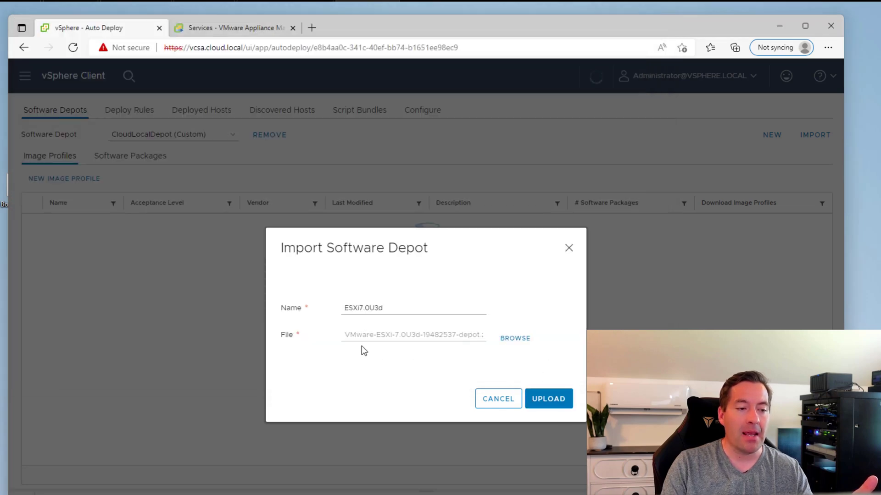
# - Upload the ESXi7.0U3d depot so its four image profiles load
pyautogui.click(548, 399)
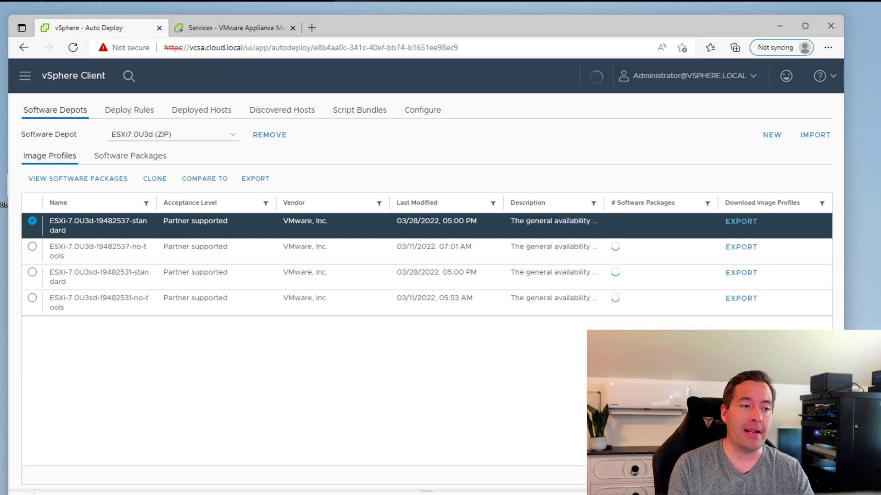
pyautogui.moveTo(180, 142)
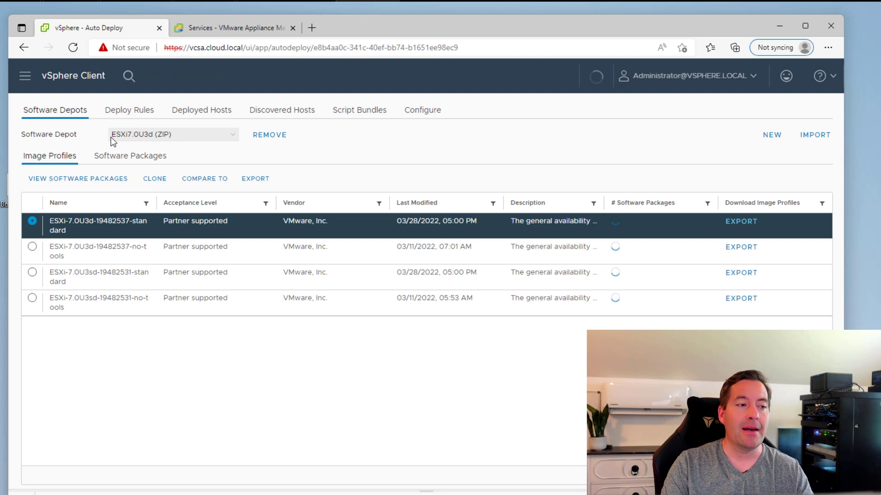
pyautogui.moveTo(180, 140)
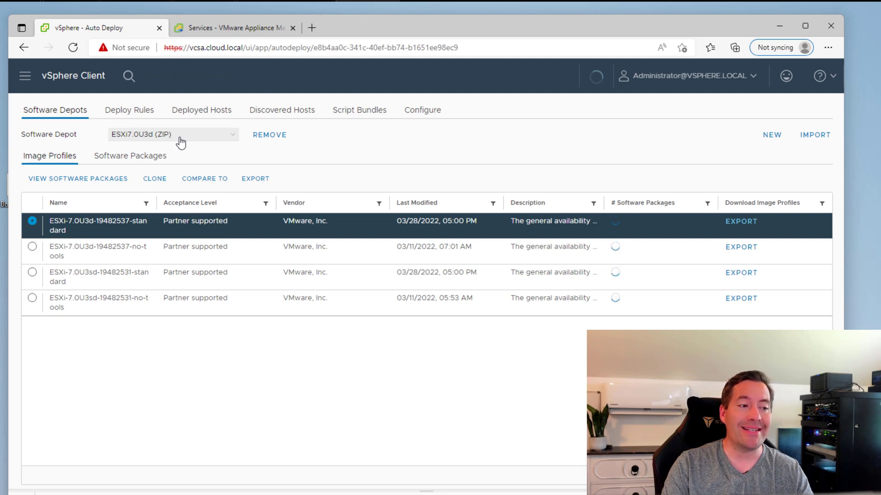
pyautogui.moveTo(187, 140)
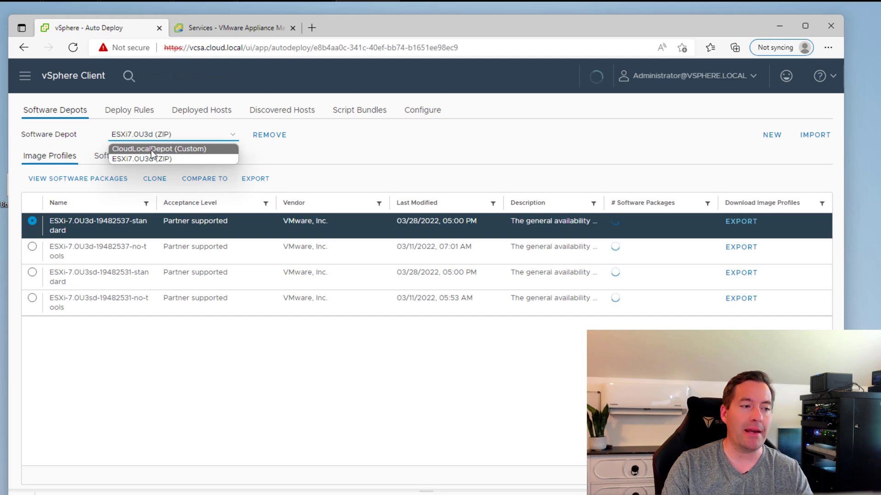
pyautogui.moveTo(267, 149)
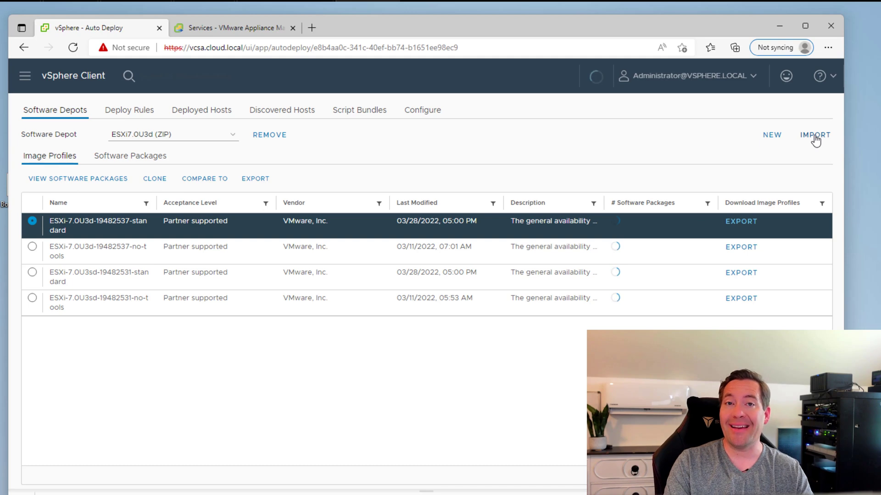
# - Start another depot import named CommunityNetworkingDriverforESXi
pyautogui.click(815, 134)
pyautogui.write('Commun')
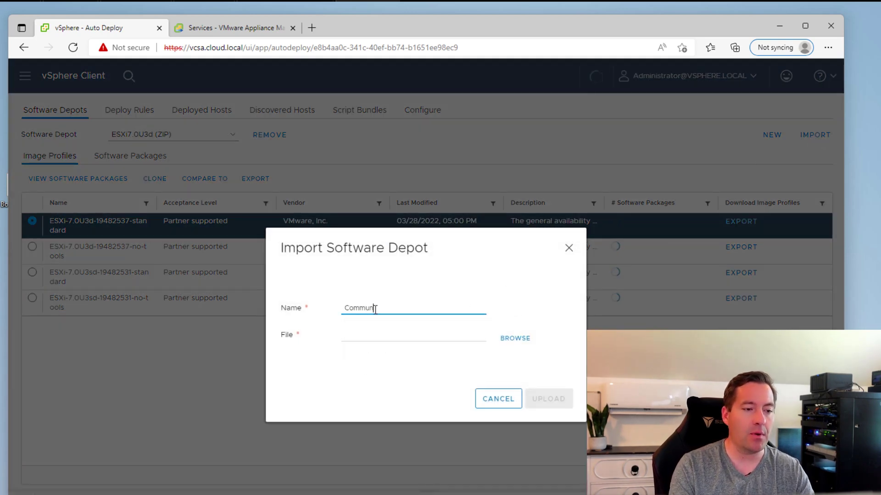
pyautogui.write('yNetworking')
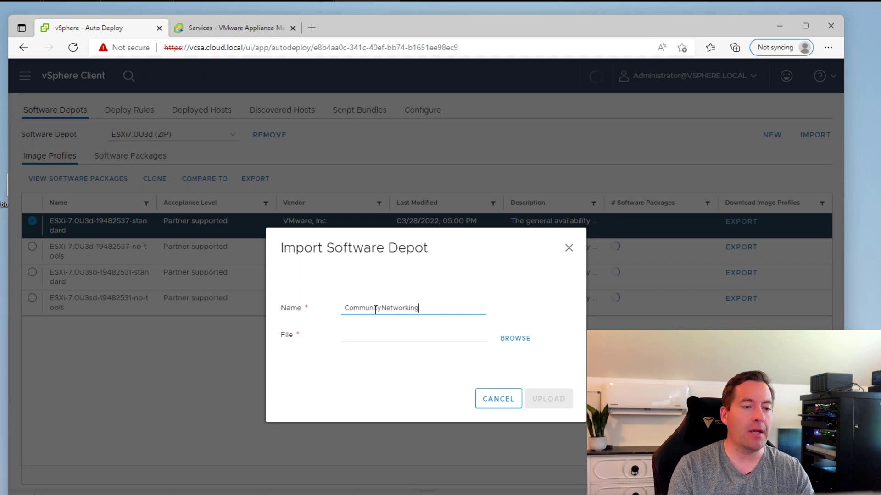
pyautogui.write('DriverforESXi')
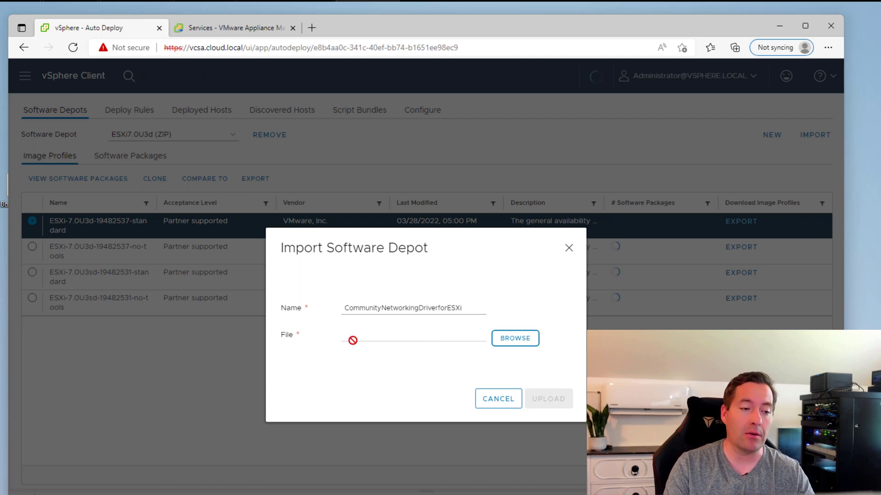
pyautogui.moveTo(515, 338)
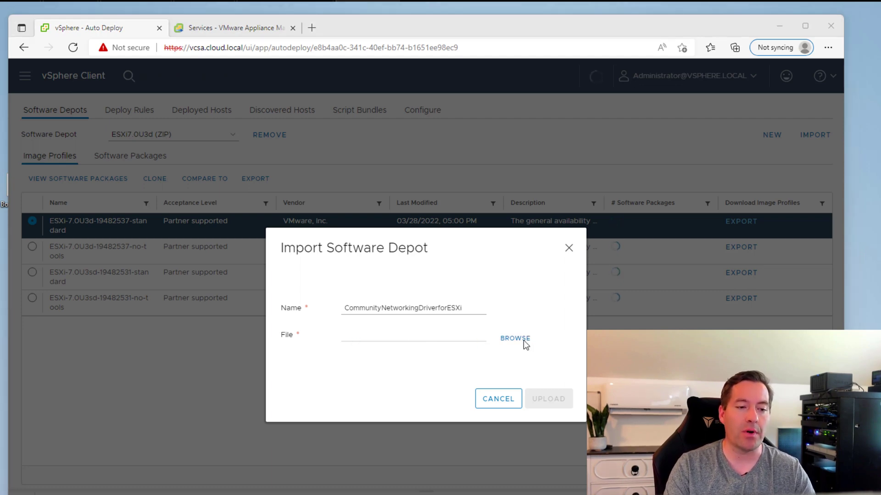
# - Attach the Net-Community-Driver zip from Downloads and upload the driver depot
pyautogui.click(514, 339)
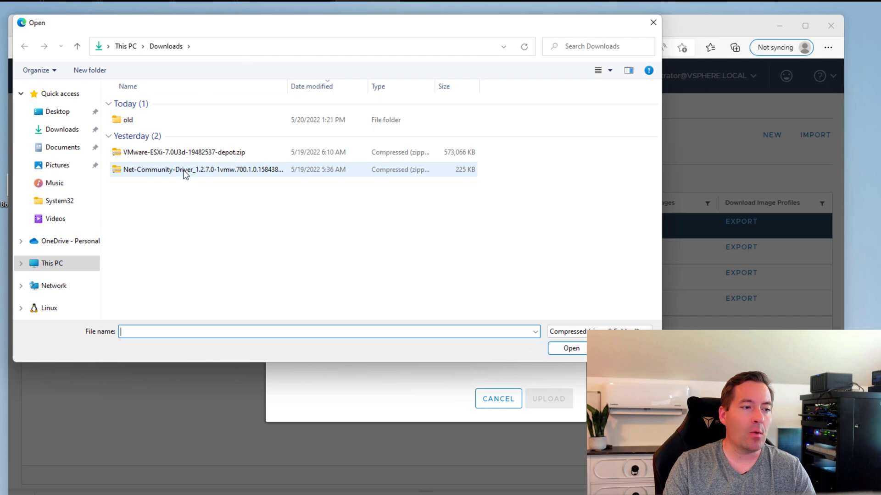
pyautogui.click(202, 169)
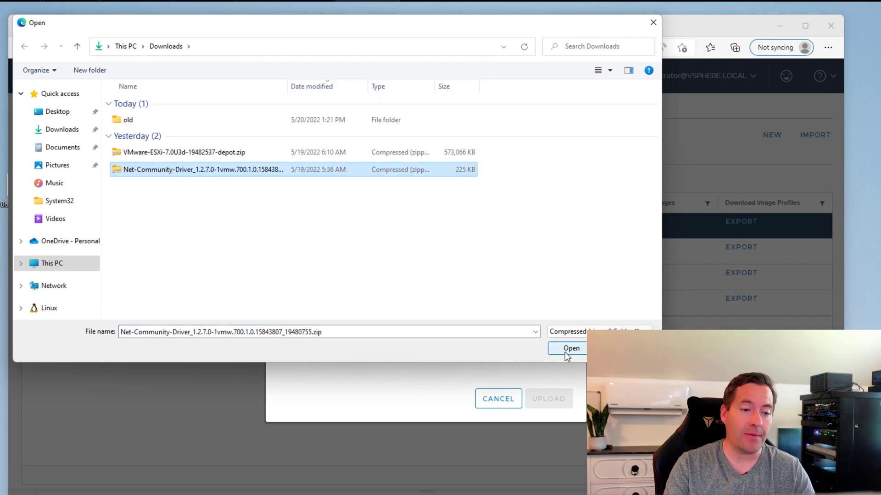
pyautogui.click(571, 349)
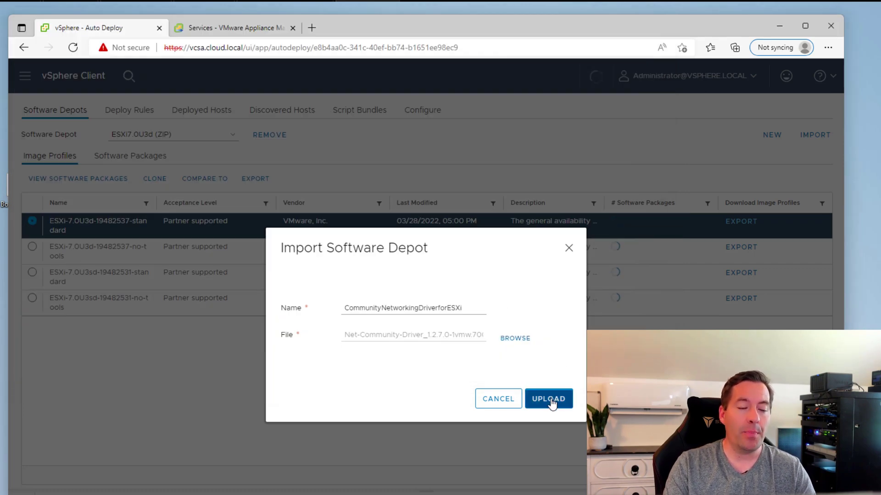
pyautogui.click(548, 398)
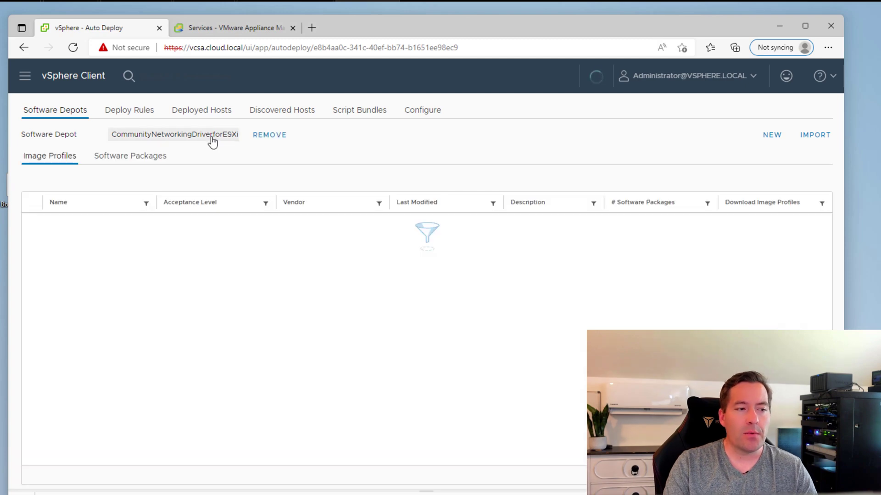
# - Switch the Software Depot selection back to ESXi7.0U3d (ZIP) and review its image profiles
pyautogui.click(174, 134)
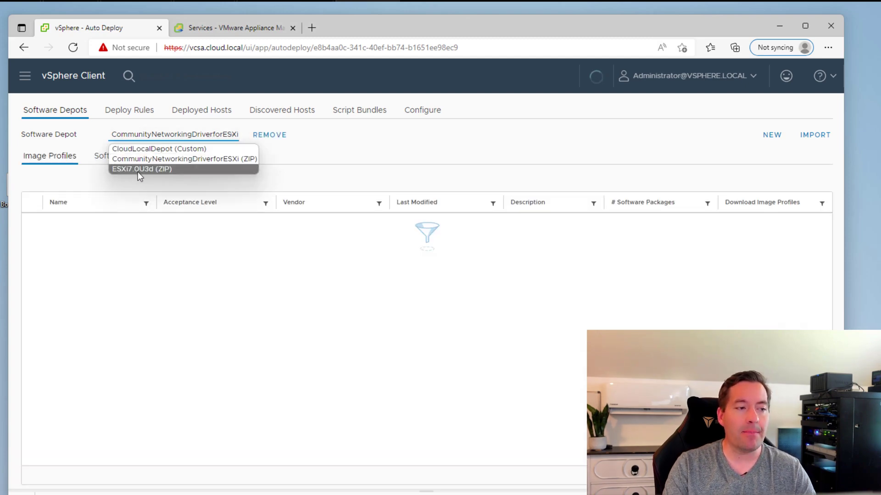
pyautogui.click(142, 169)
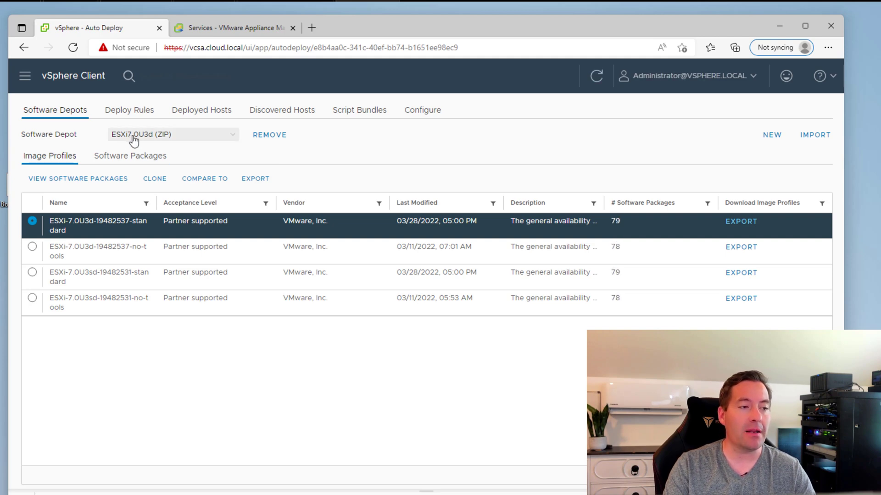
pyautogui.moveTo(190, 202)
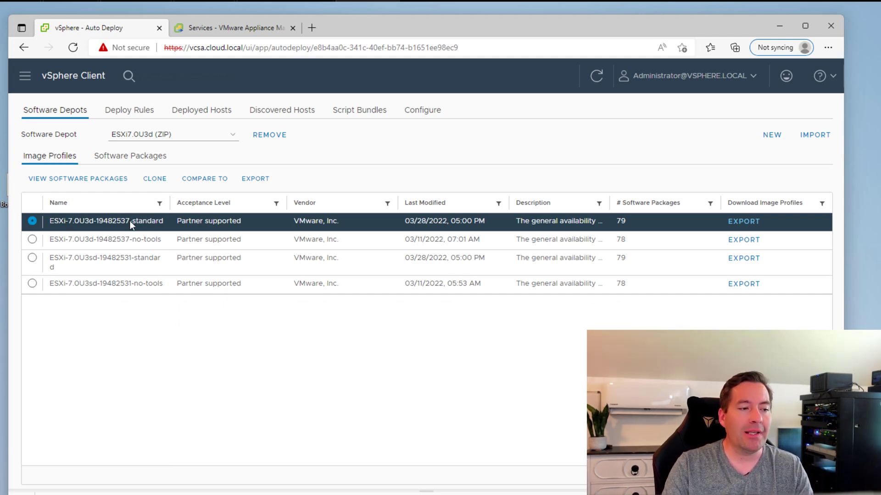
pyautogui.moveTo(122, 225)
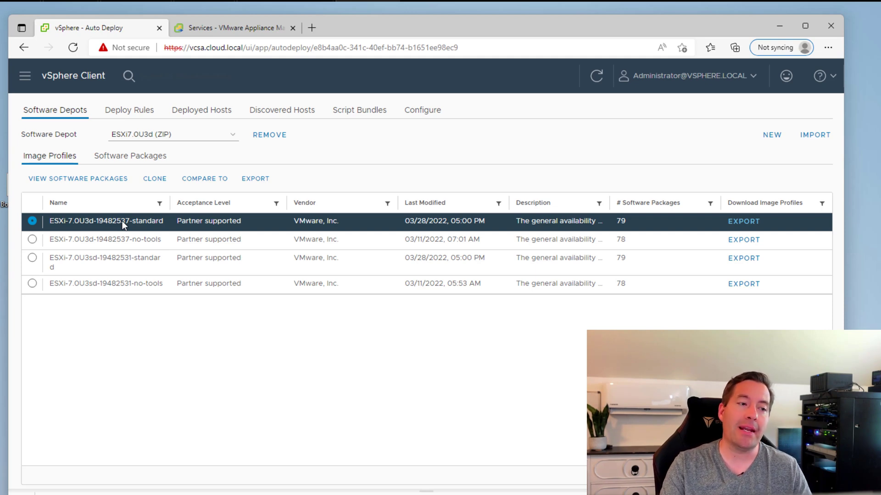
pyautogui.moveTo(165, 182)
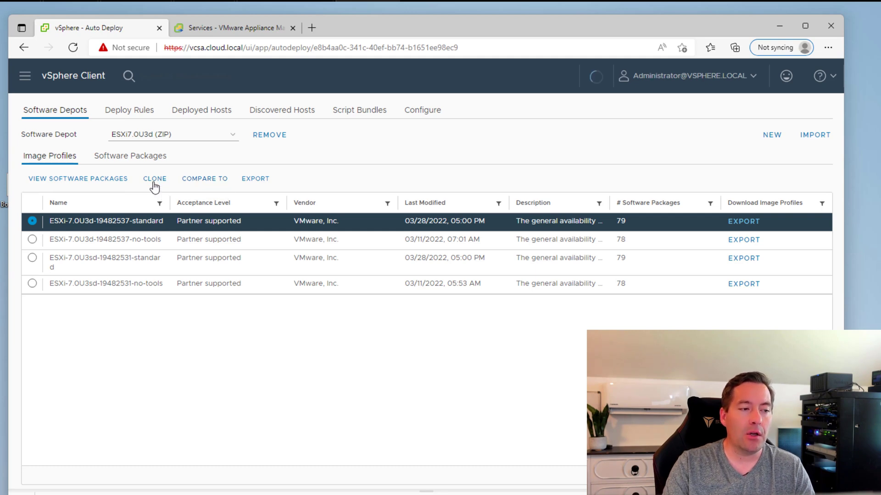
# - Clone the ESXi-7.0U3d-19482537-standard profile, renaming the copy ESXi-7.0U3d_customwithnetworkdrivers in CloudLocalDepot
pyautogui.click(154, 179)
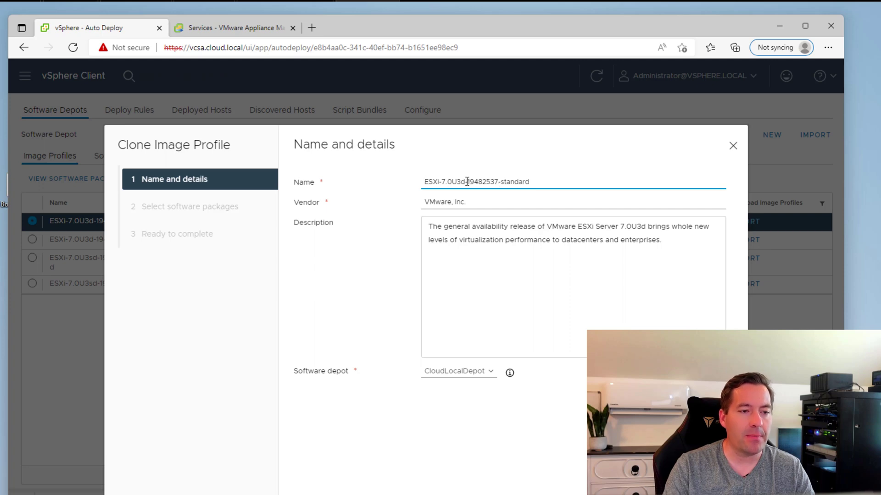
pyautogui.doubleClick(498, 181)
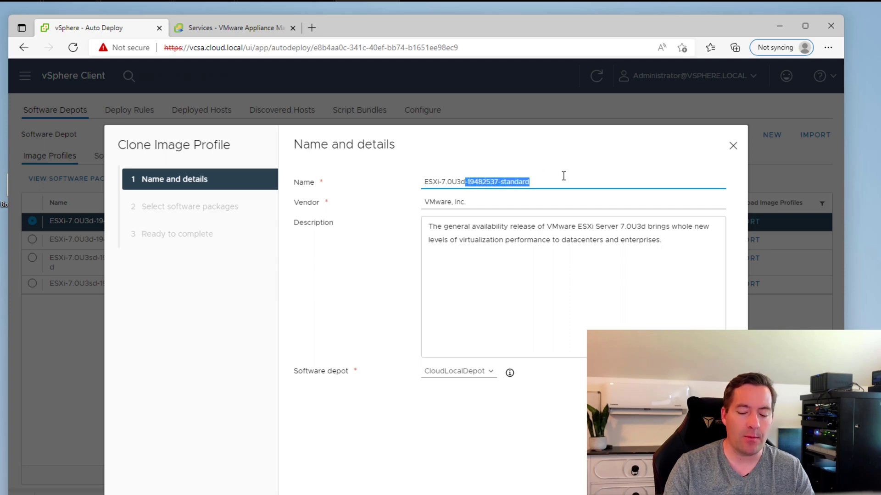
pyautogui.press('Delete')
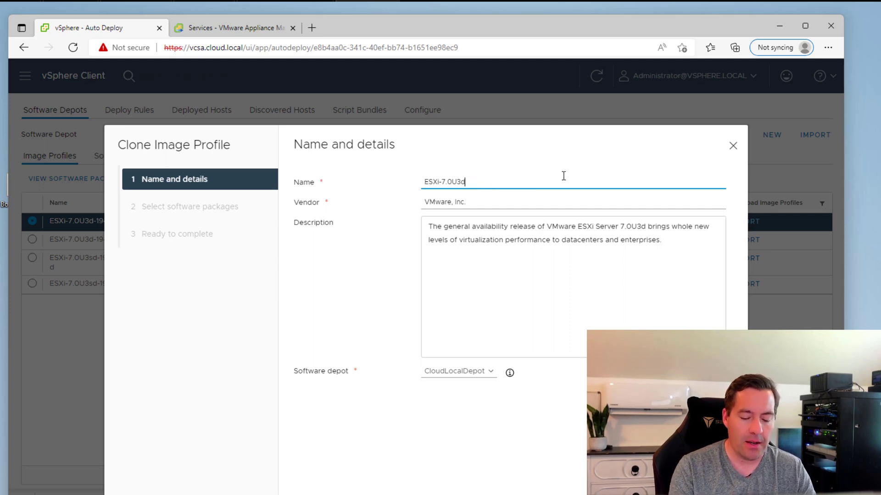
pyautogui.write('_custom')
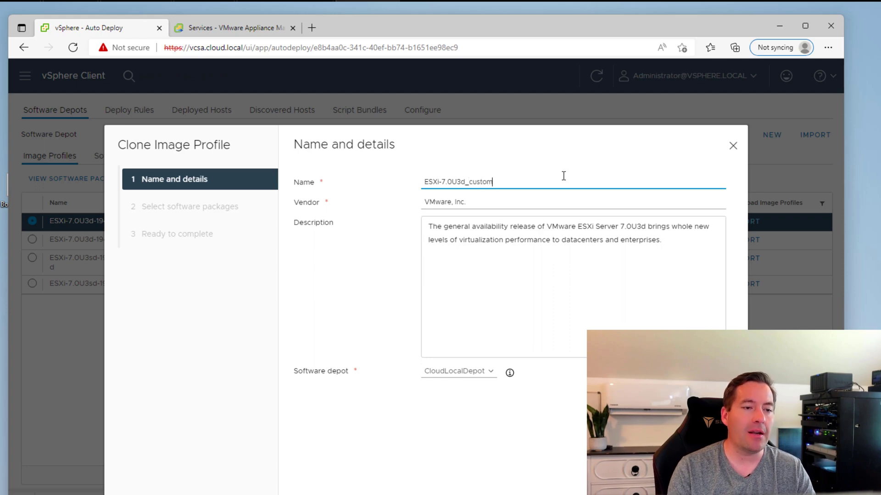
pyautogui.write('with')
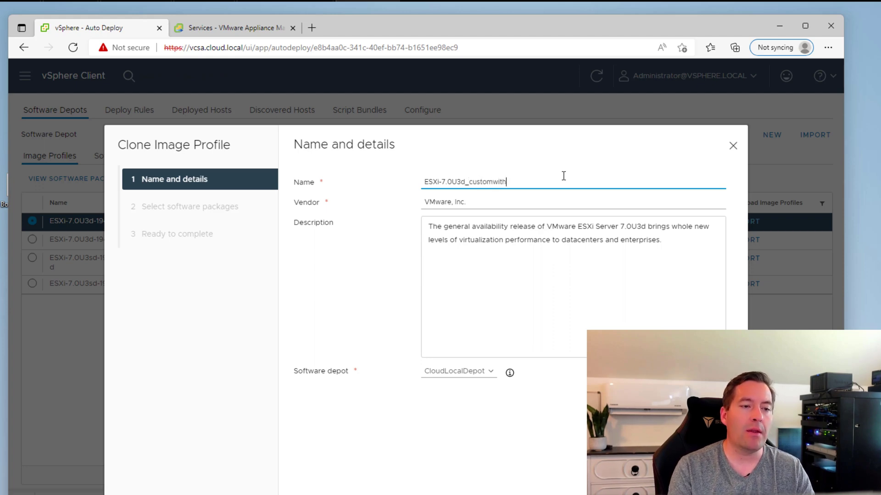
pyautogui.write('networkdrivers')
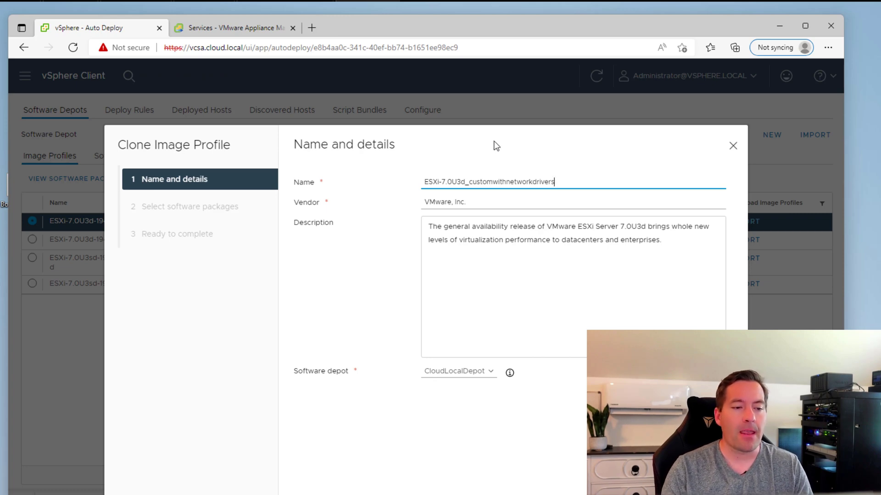
pyautogui.moveTo(297, 376)
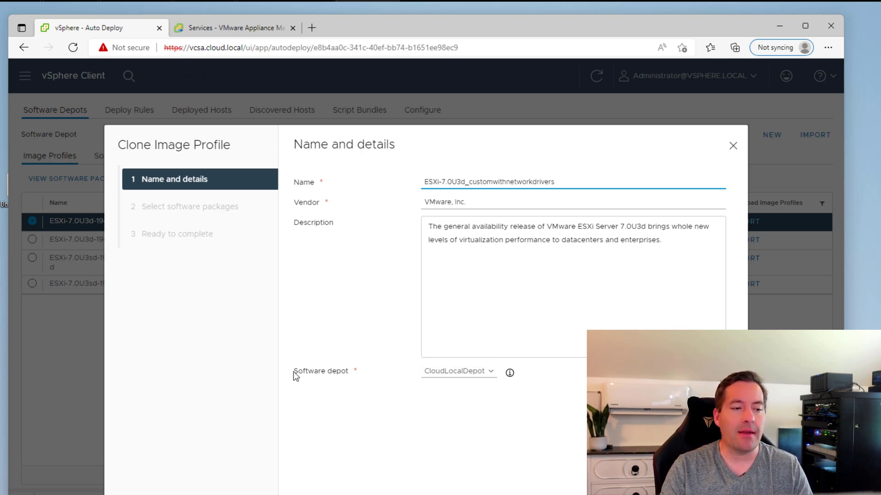
pyautogui.moveTo(458, 370)
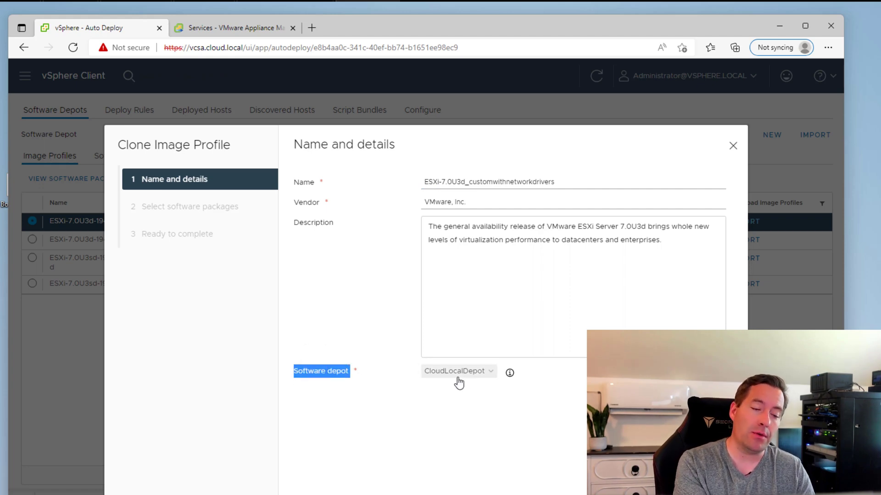
pyautogui.moveTo(431, 376)
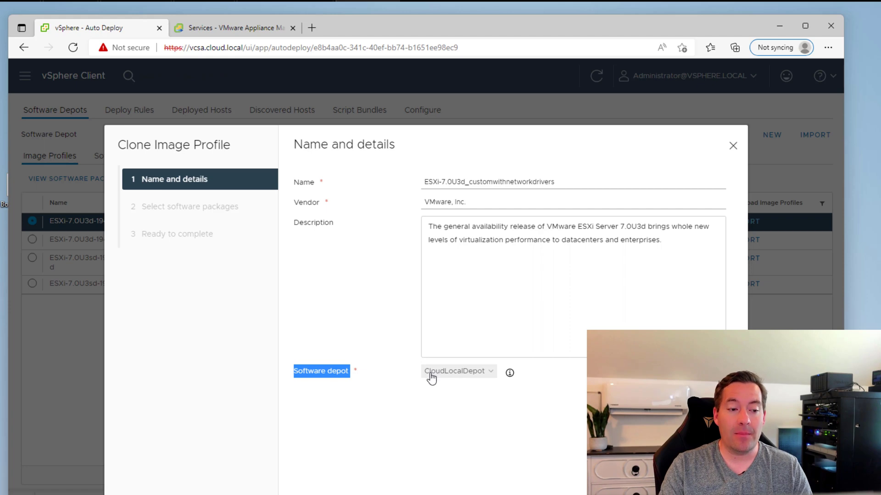
pyautogui.moveTo(454, 377)
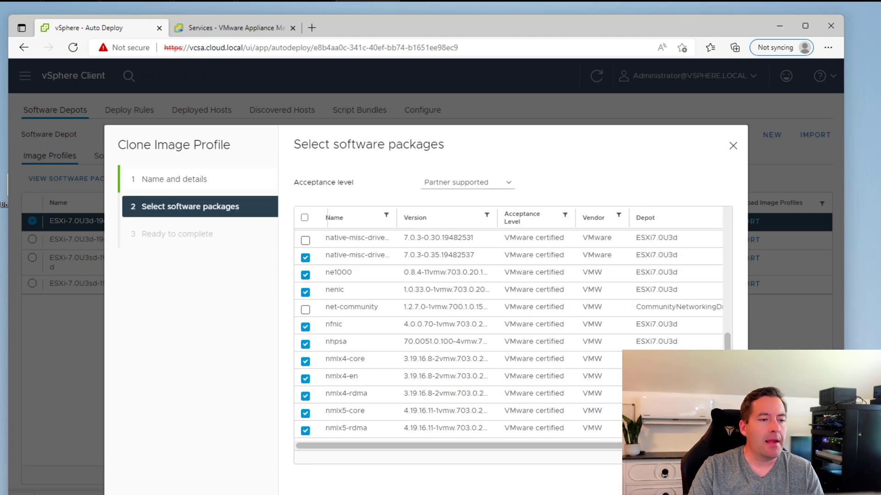
pyautogui.moveTo(588, 264)
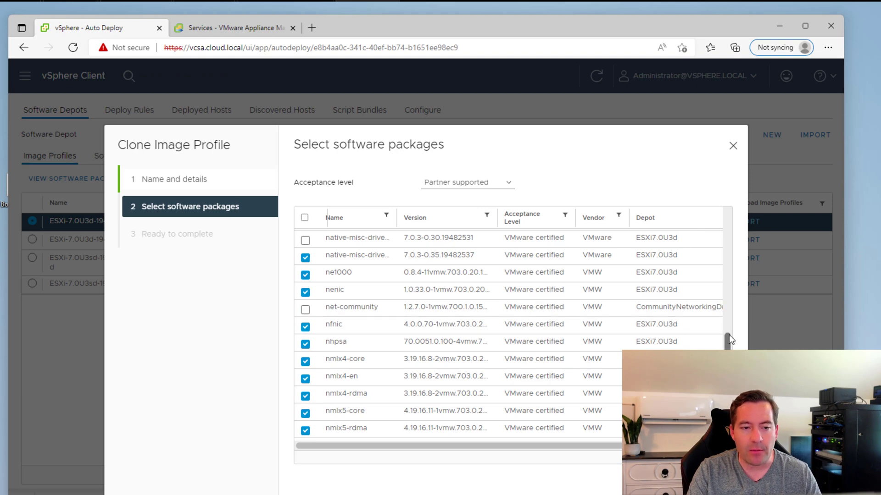
# - Include the net-community driver package in the clone's software package selection
pyautogui.scroll(3)
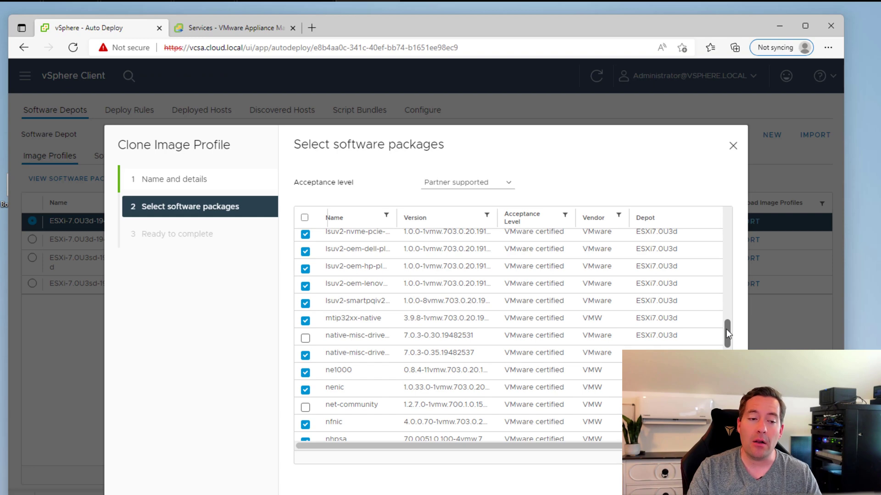
pyautogui.scroll(-3)
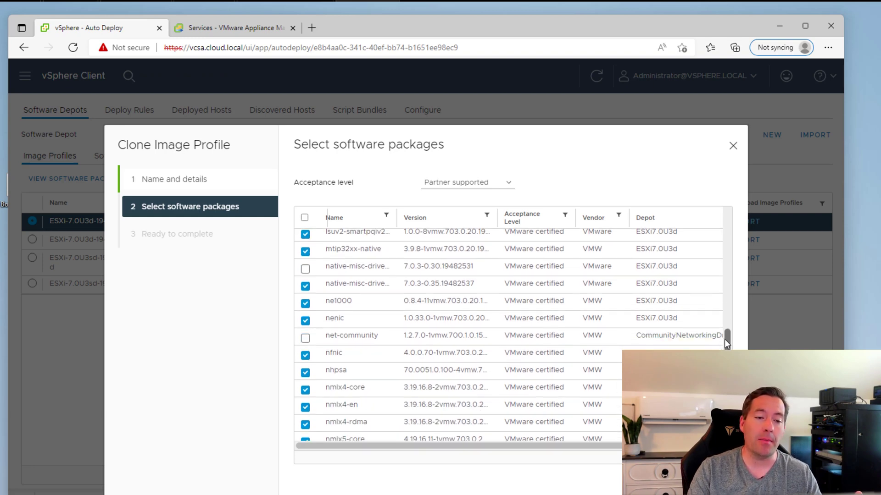
pyautogui.scroll(-3)
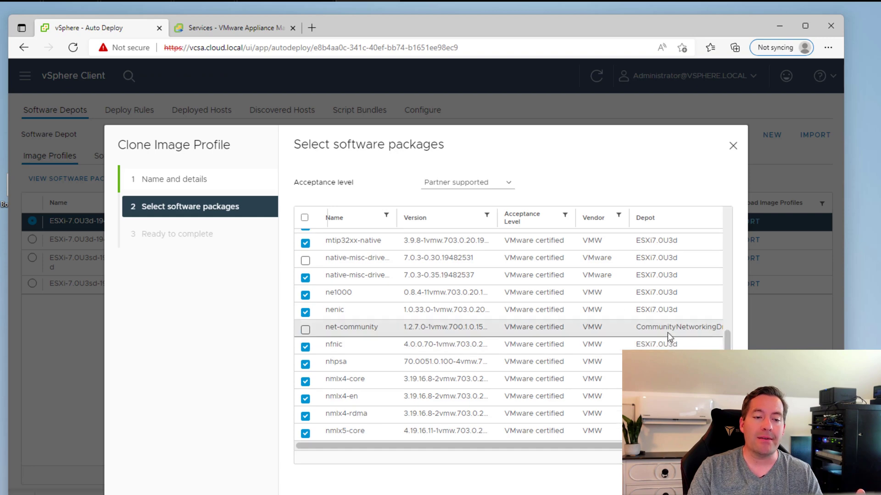
pyautogui.moveTo(707, 328)
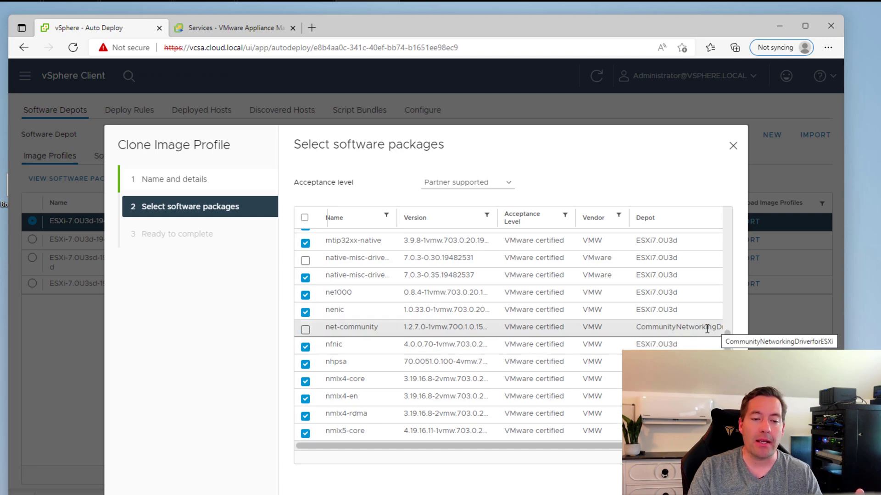
pyautogui.moveTo(701, 326)
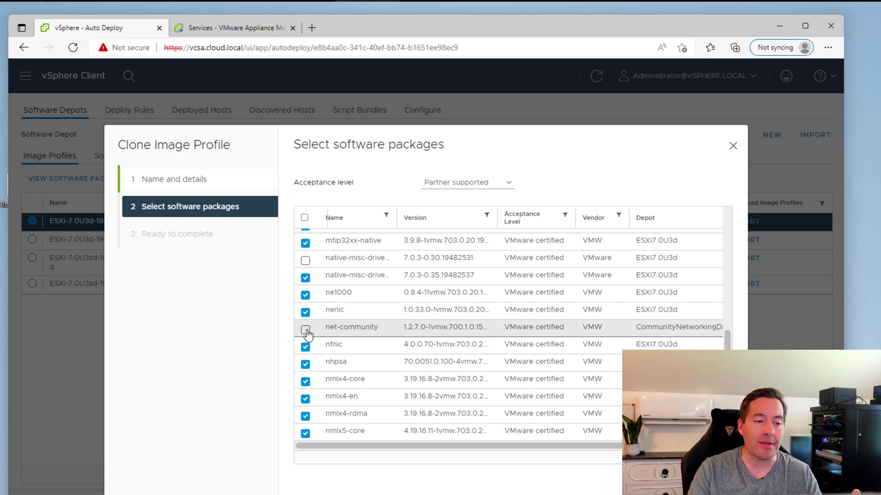
pyautogui.click(305, 331)
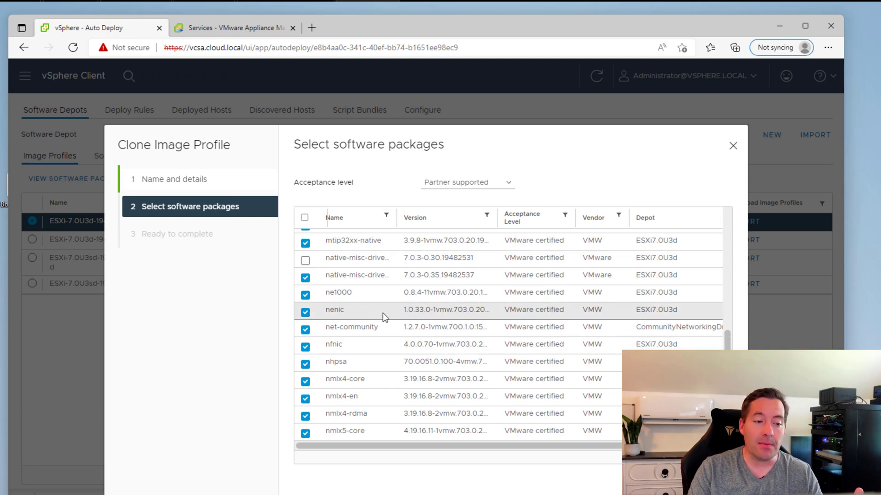
pyautogui.moveTo(382, 317)
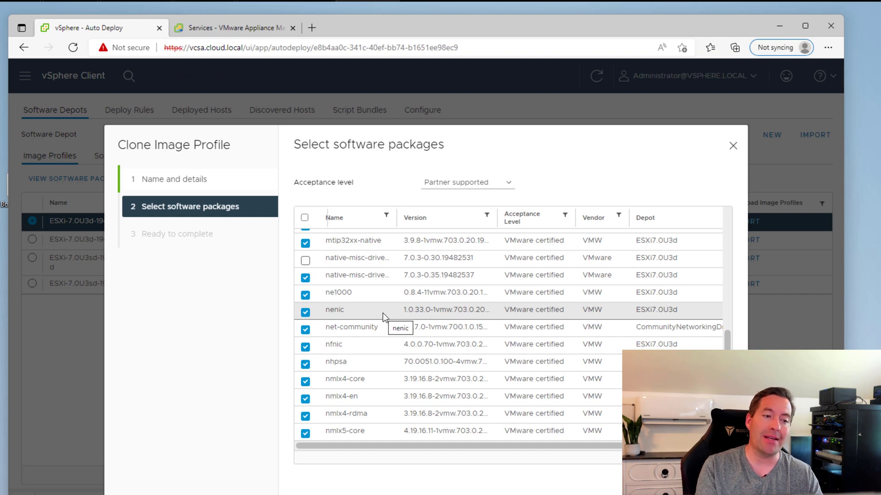
pyautogui.scroll(3)
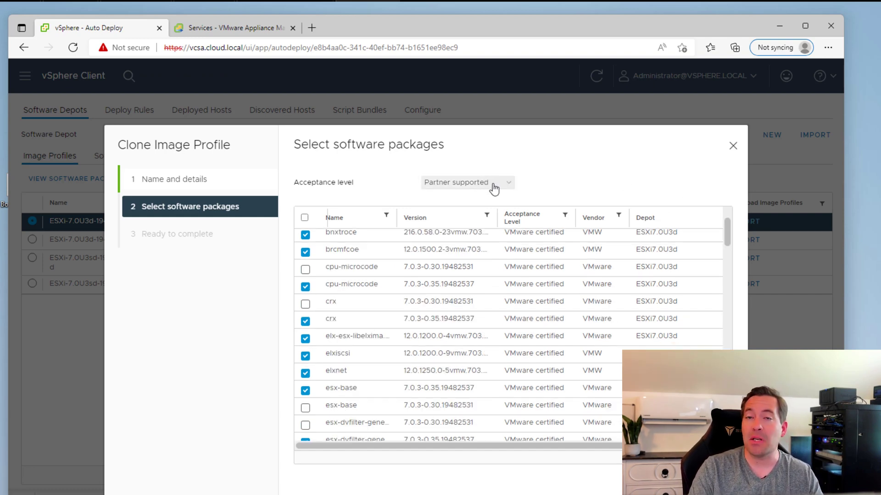
pyautogui.click(466, 182)
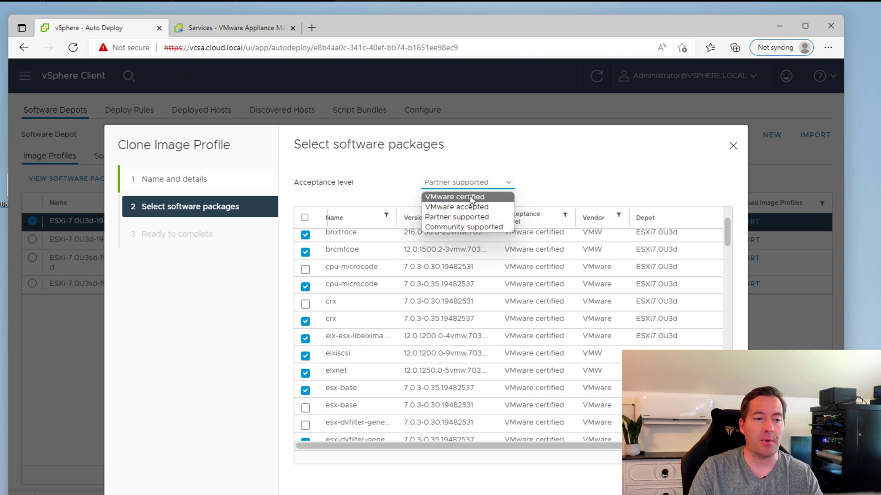
pyautogui.moveTo(469, 206)
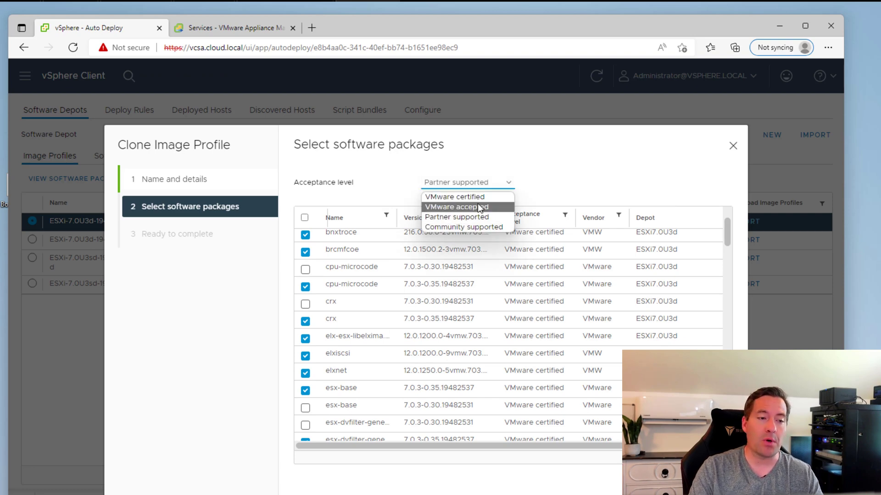
pyautogui.moveTo(463, 227)
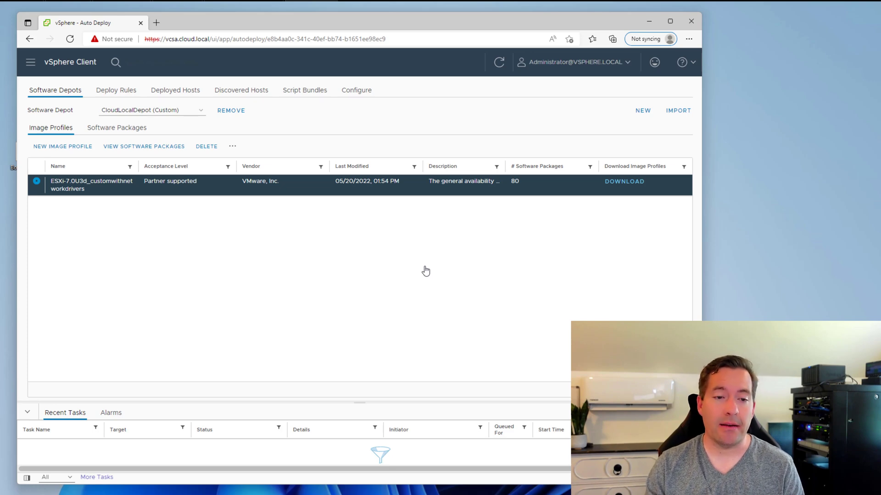
pyautogui.moveTo(595, 239)
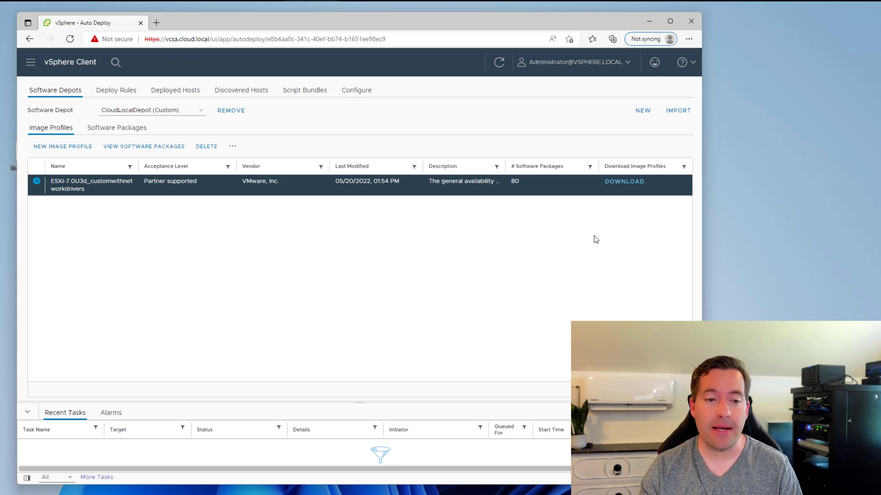
pyautogui.moveTo(624, 184)
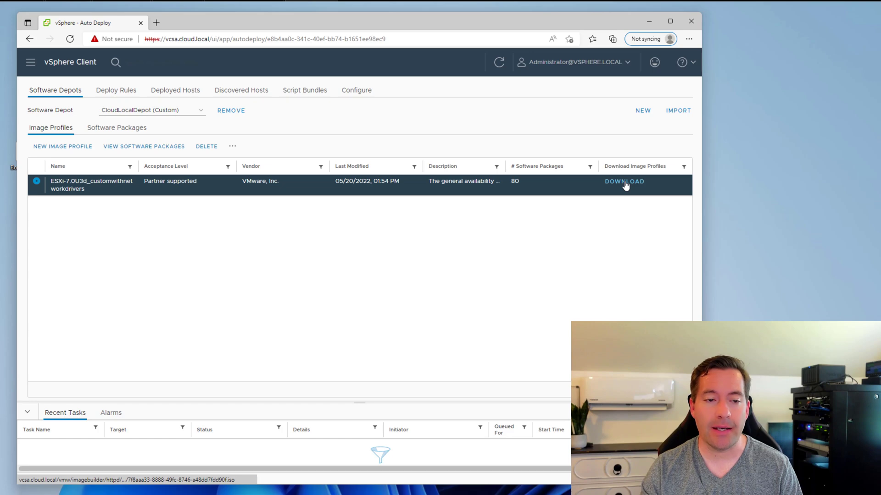